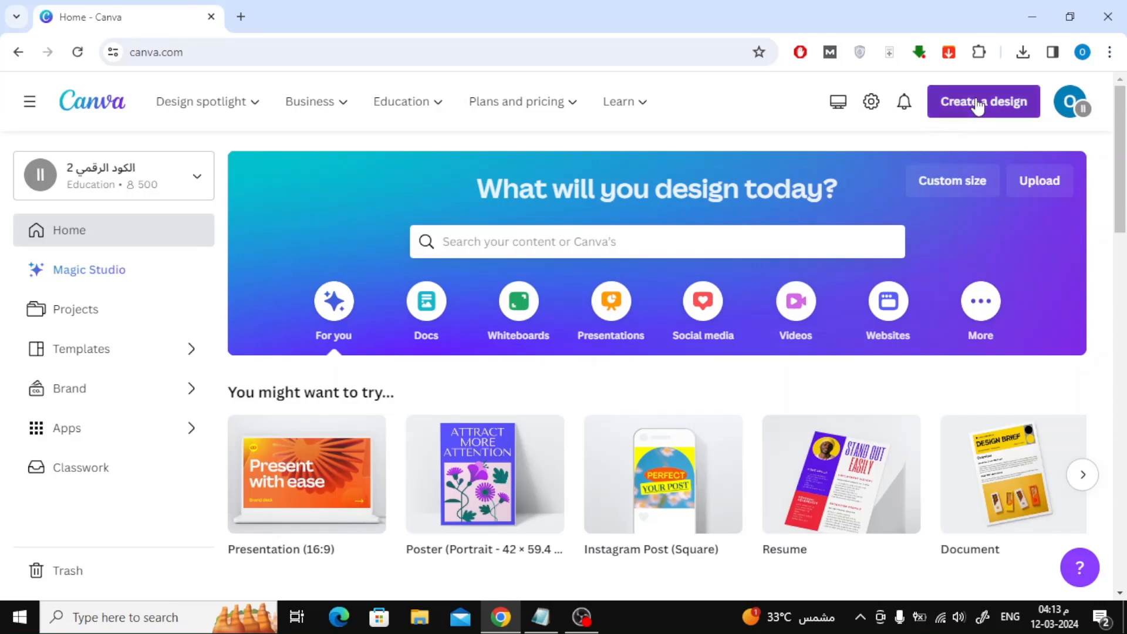
Step: Bring up Canva's 'Create a design' menu of design types
click(984, 101)
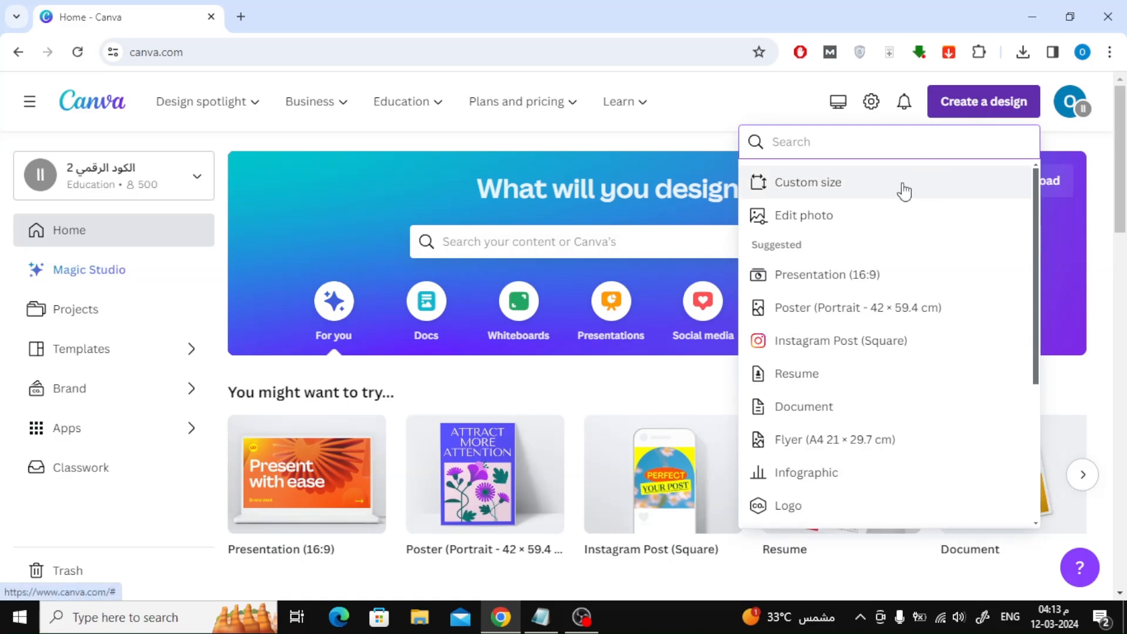
Step: Create a new blank custom-size design of 11 × 17 inches
click(808, 183)
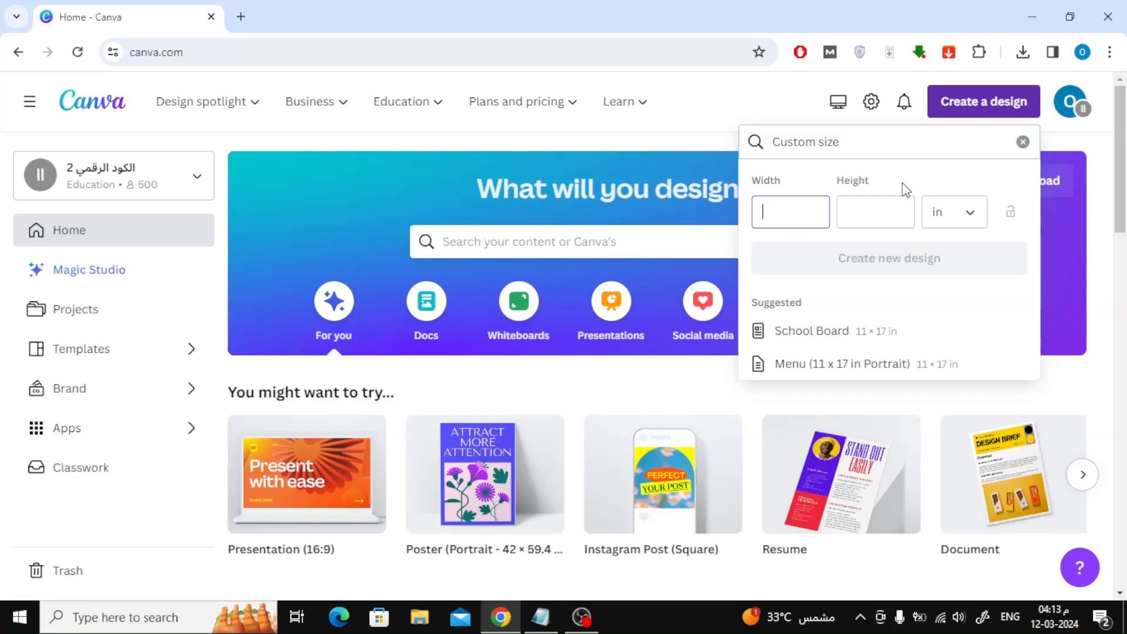
click(952, 211)
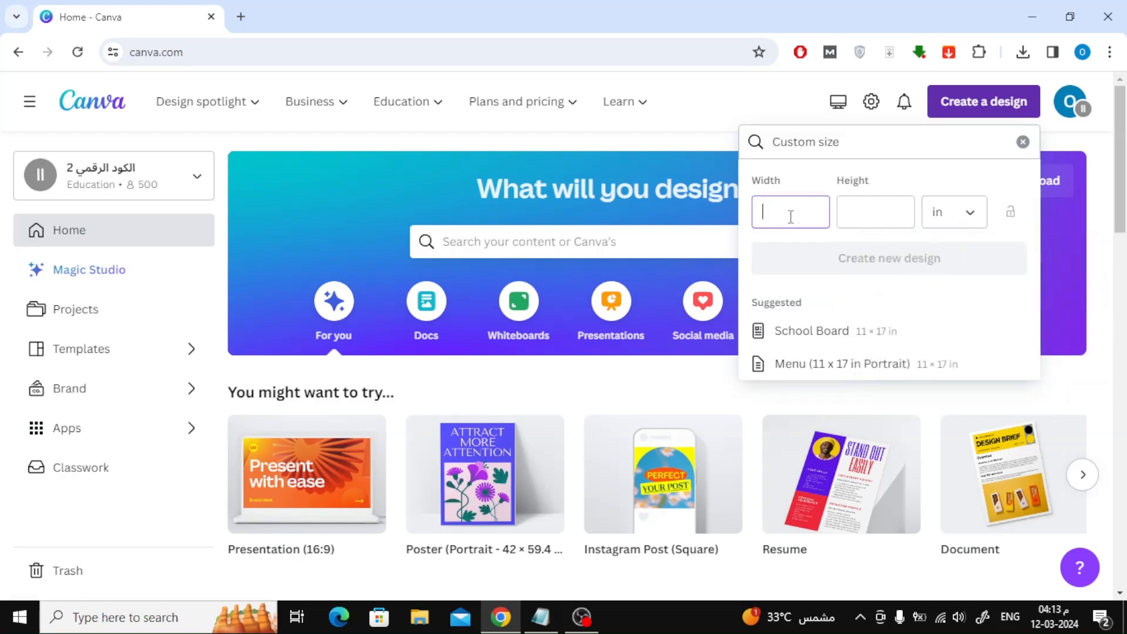
text(11)
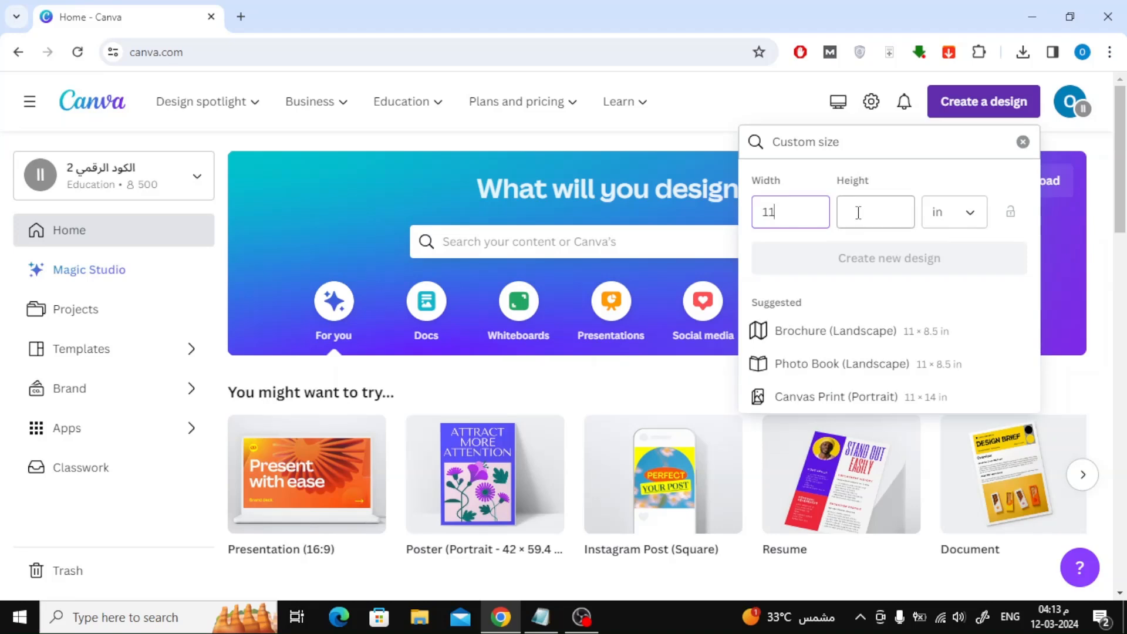
text(17)
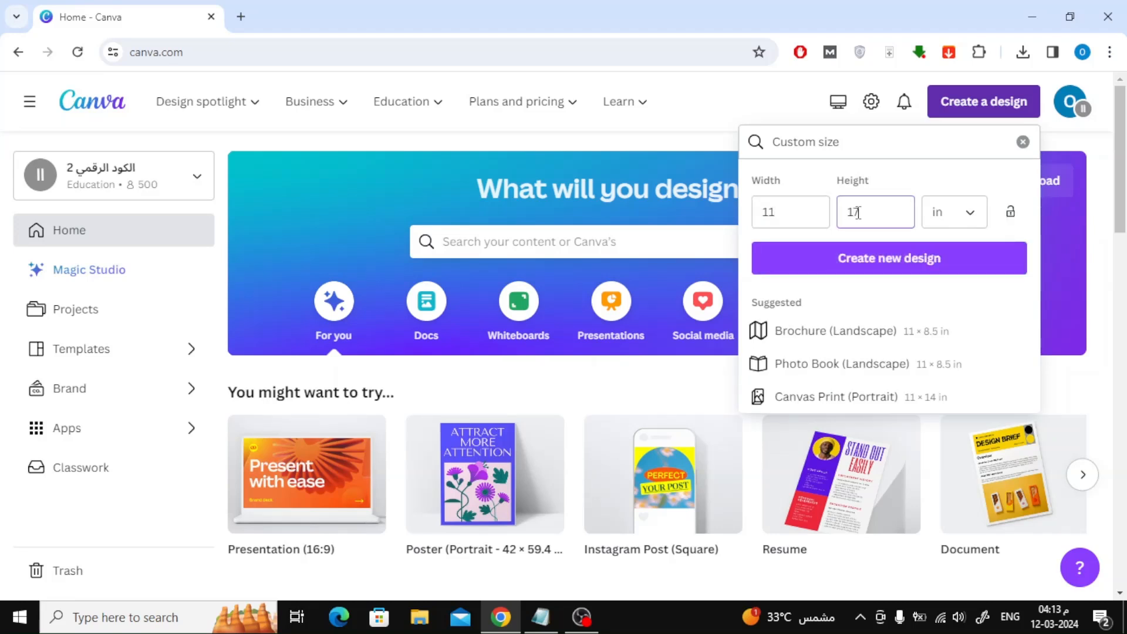
text(7)
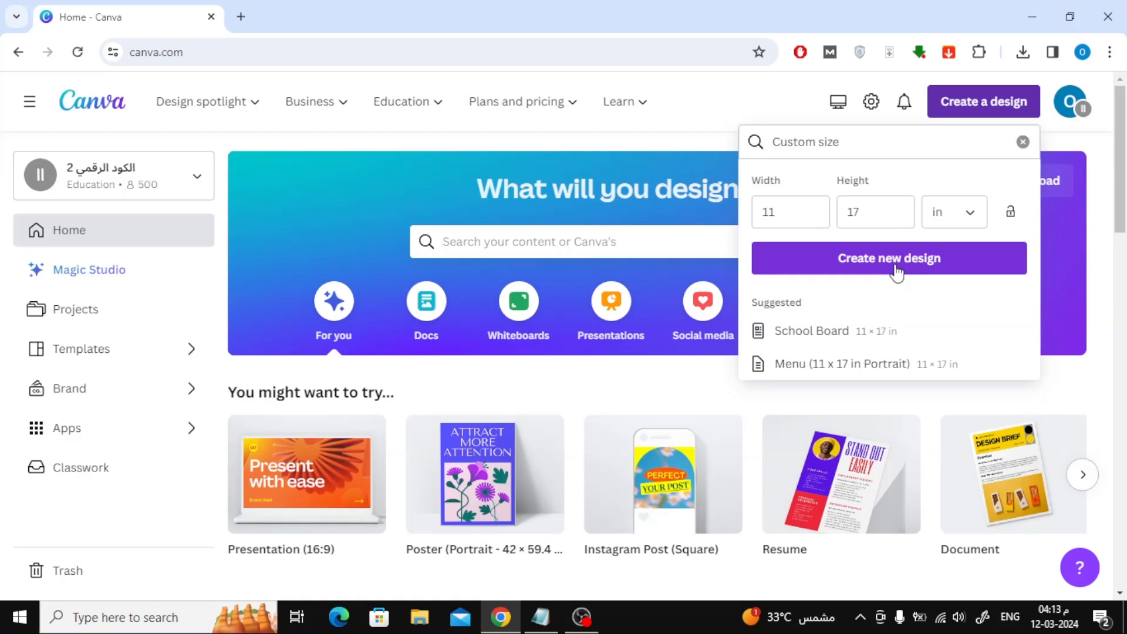
click(889, 259)
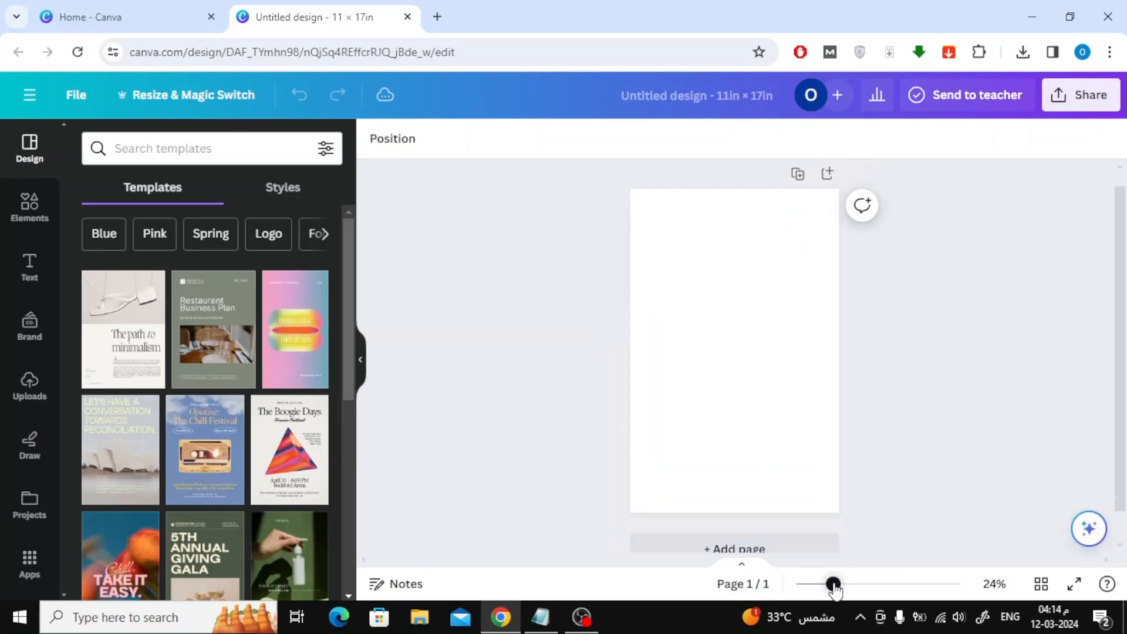
Step: Select the blank page of the new 11 × 17 in design
click(734, 331)
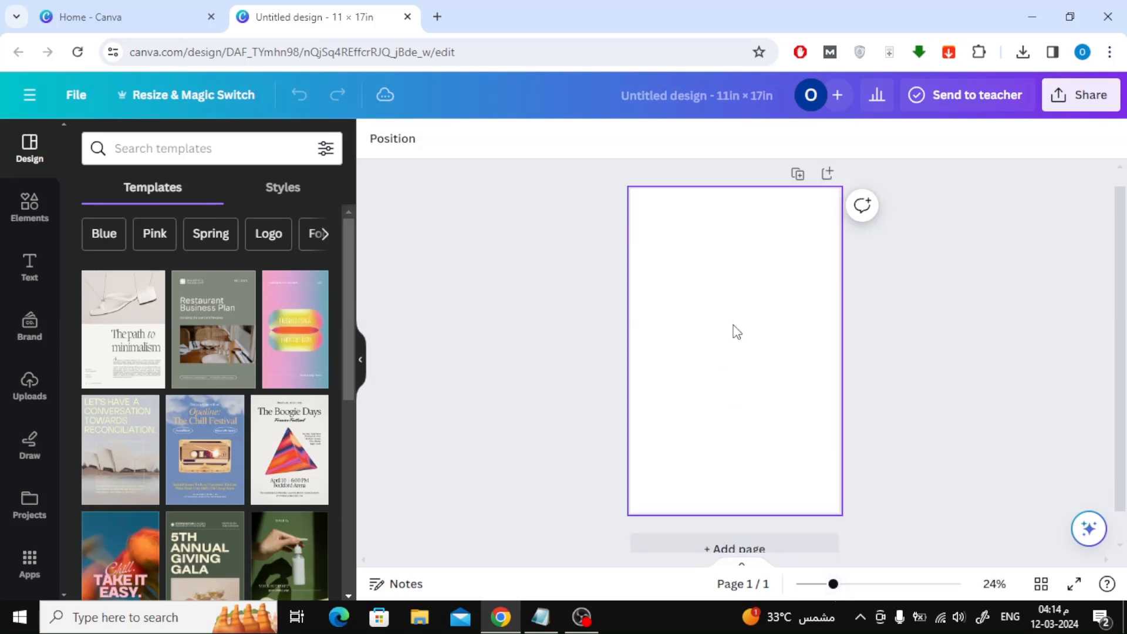
mouse_move(723, 270)
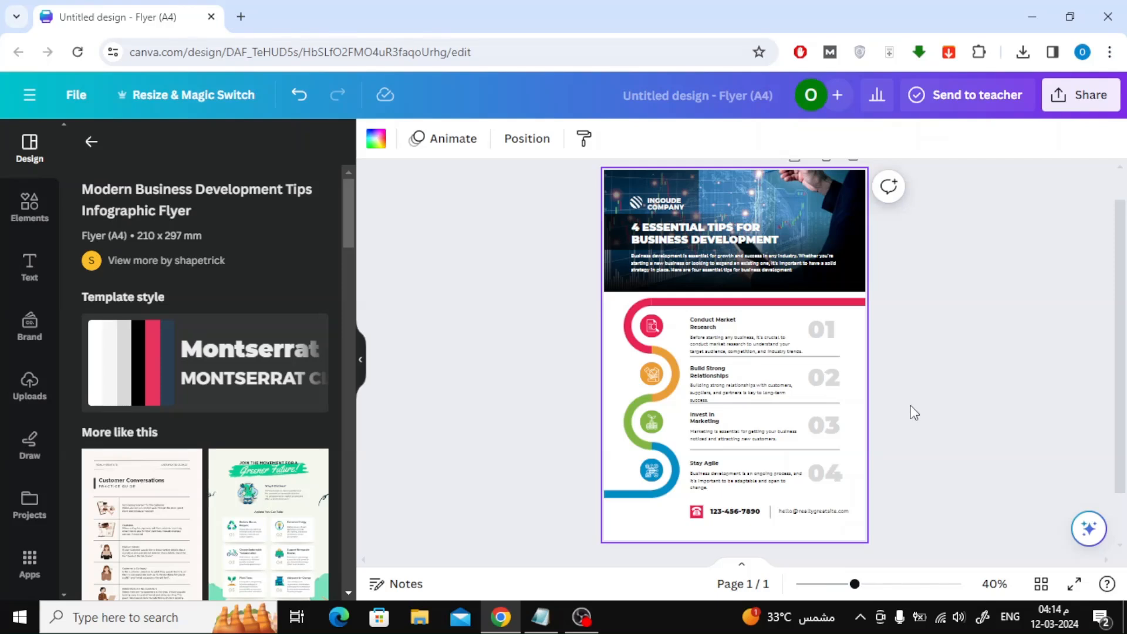
Step: In Resize & Magic Switch, enter a custom size of 11 × 17 inches for the flyer
click(190, 94)
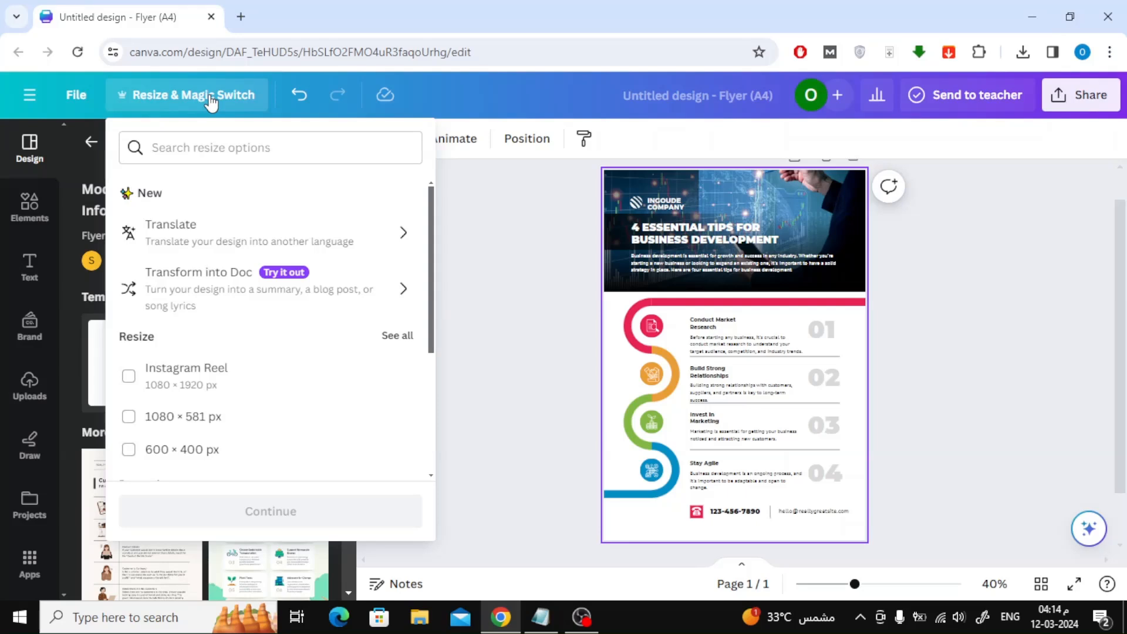
scroll(down, 3)
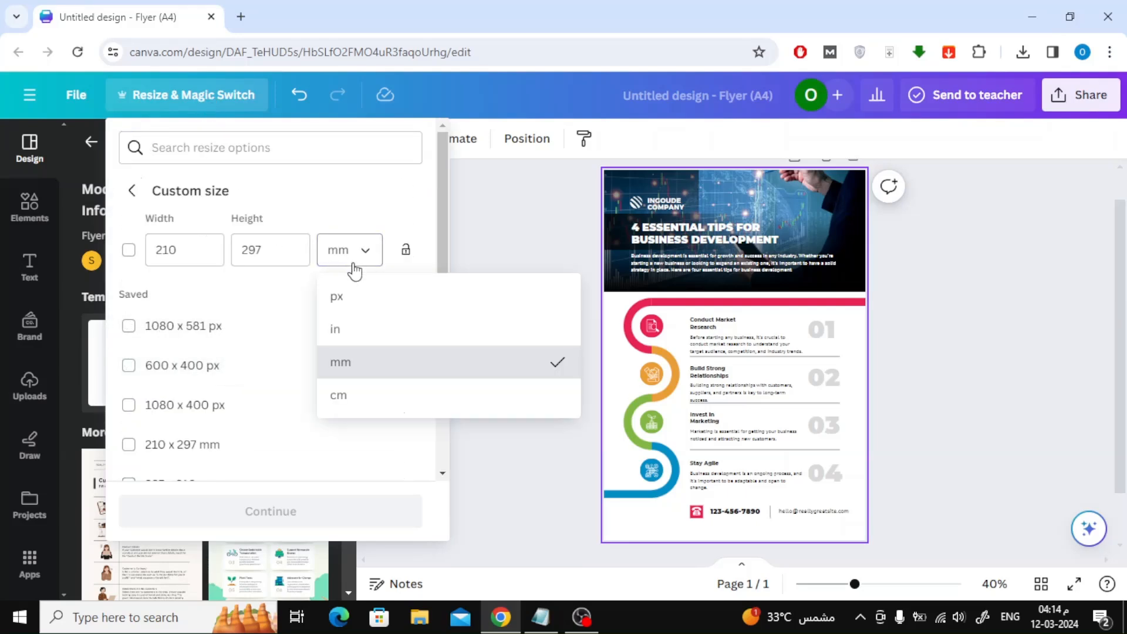
click(335, 328)
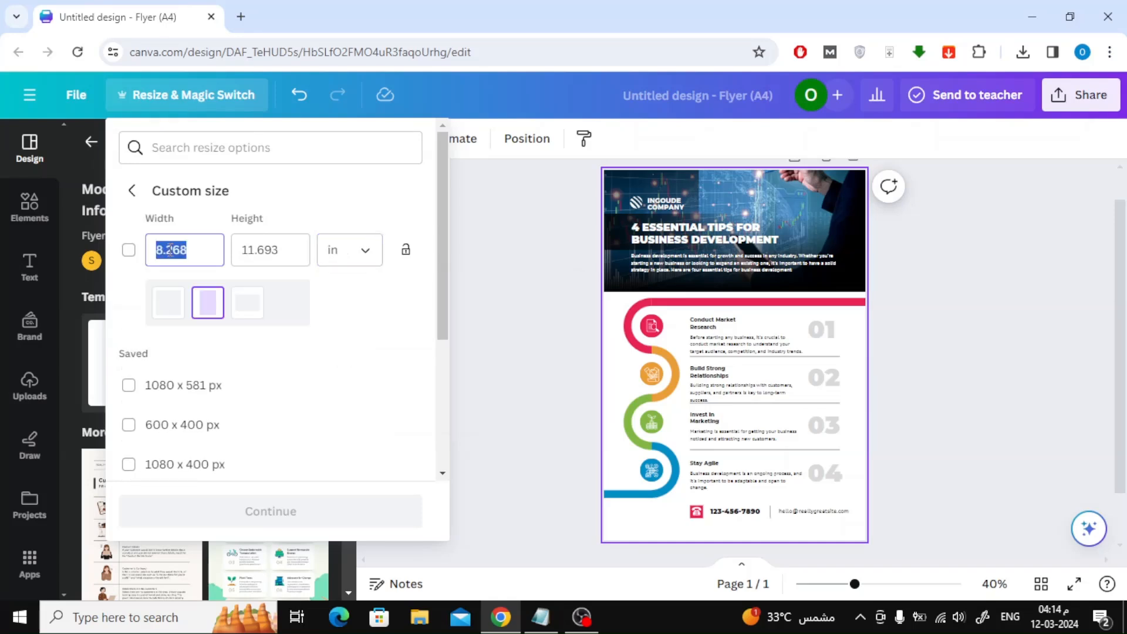
text(11)
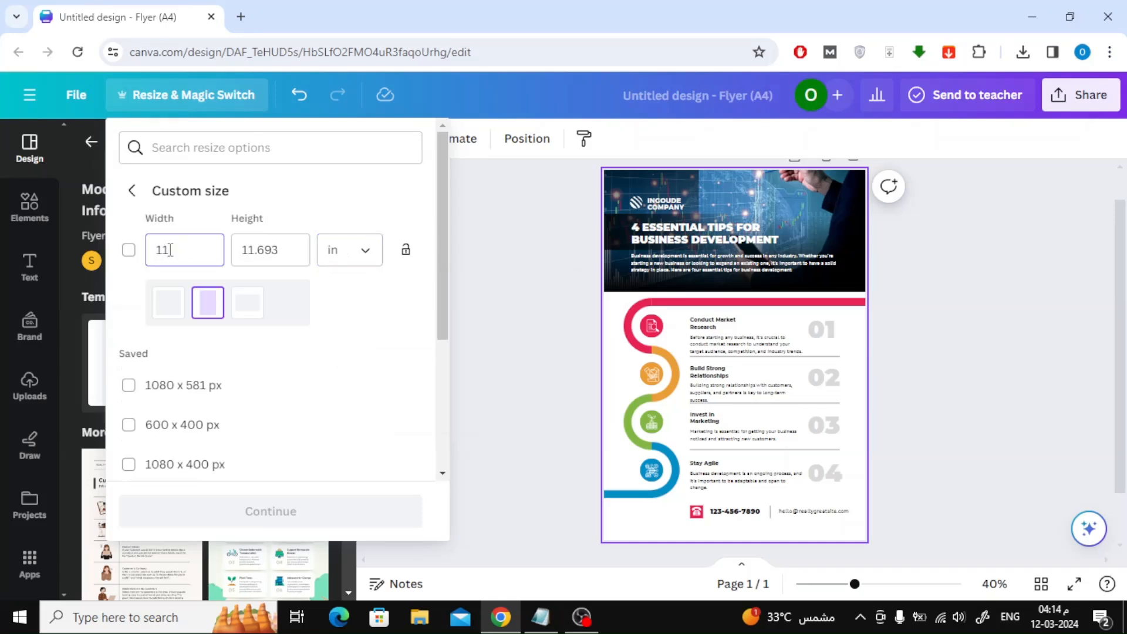
text(17)
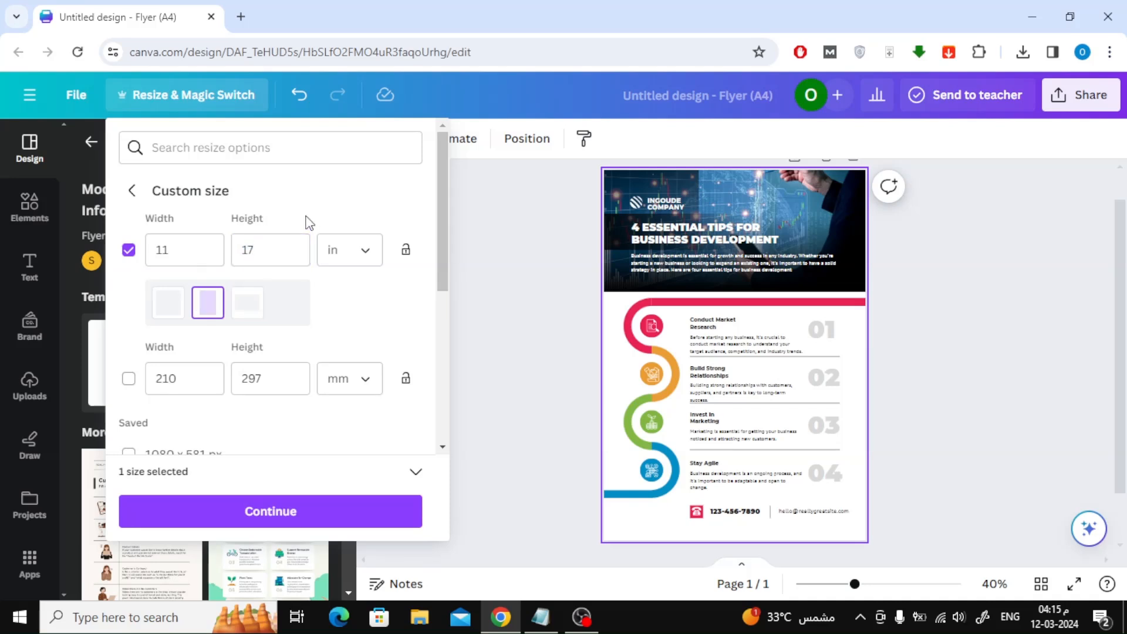
Step: Continue and resize this flyer design in place to 11 × 17 inches
click(270, 511)
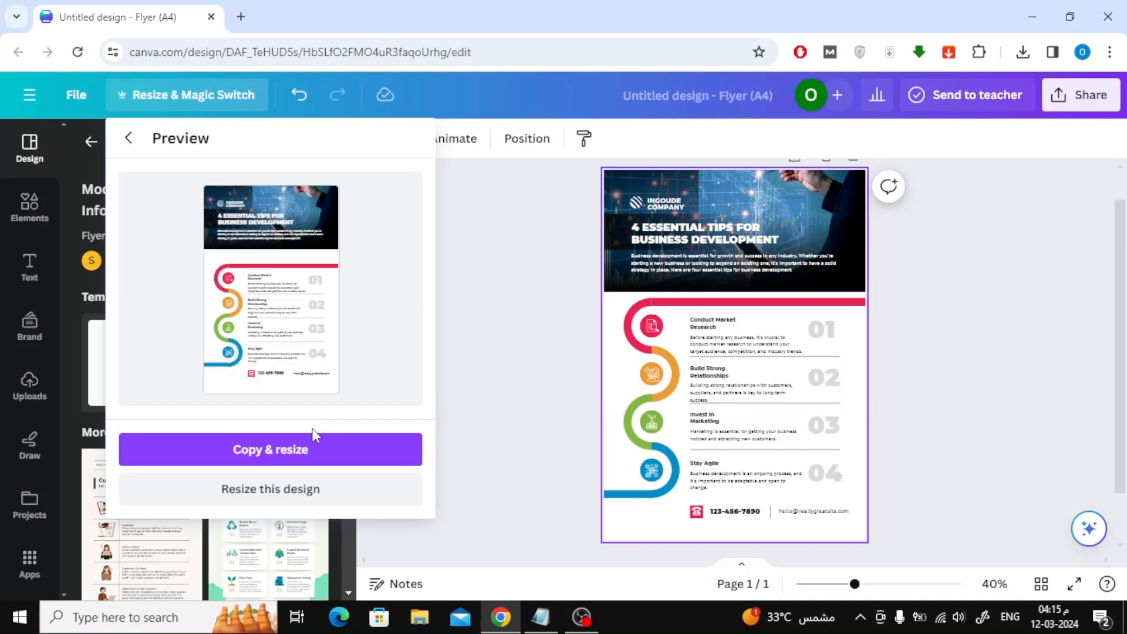
click(270, 488)
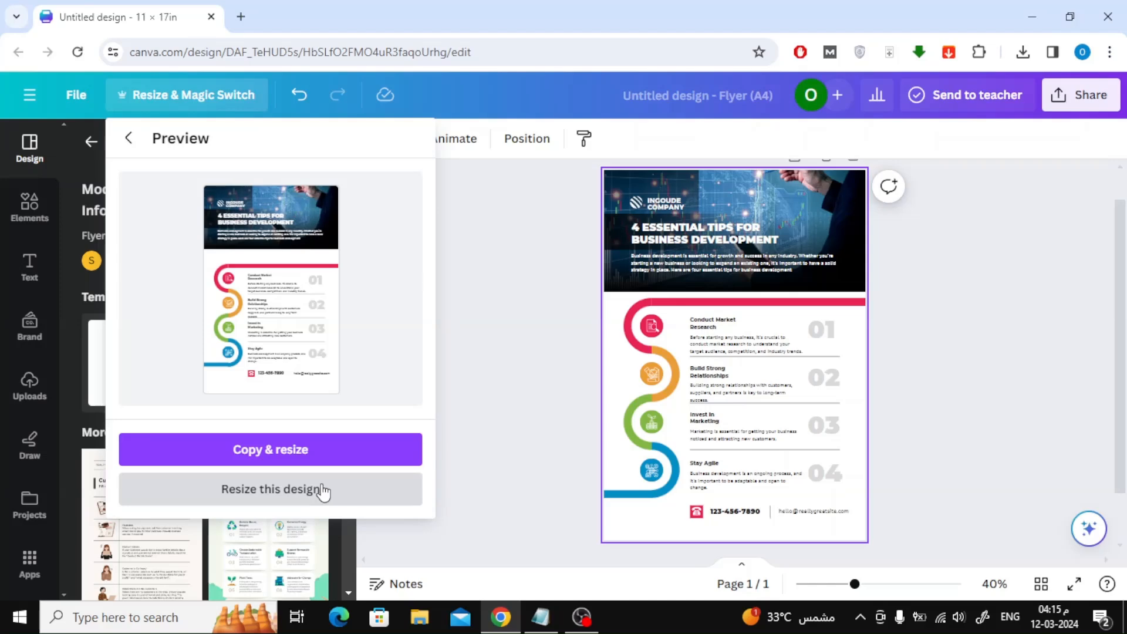
click(270, 488)
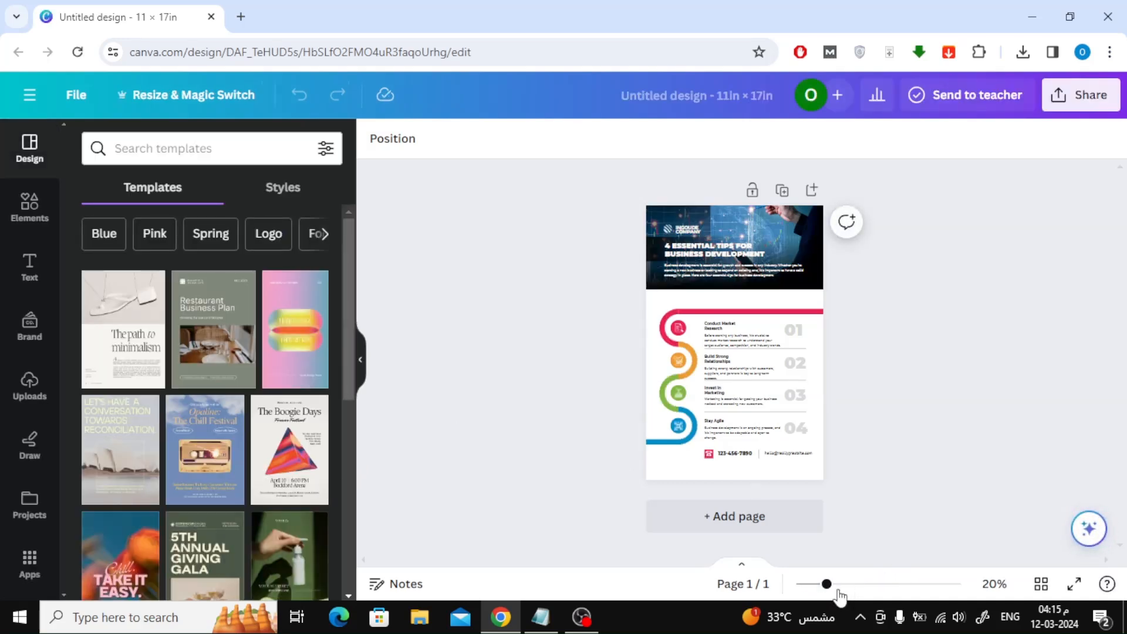
drag(827, 584, 847, 583)
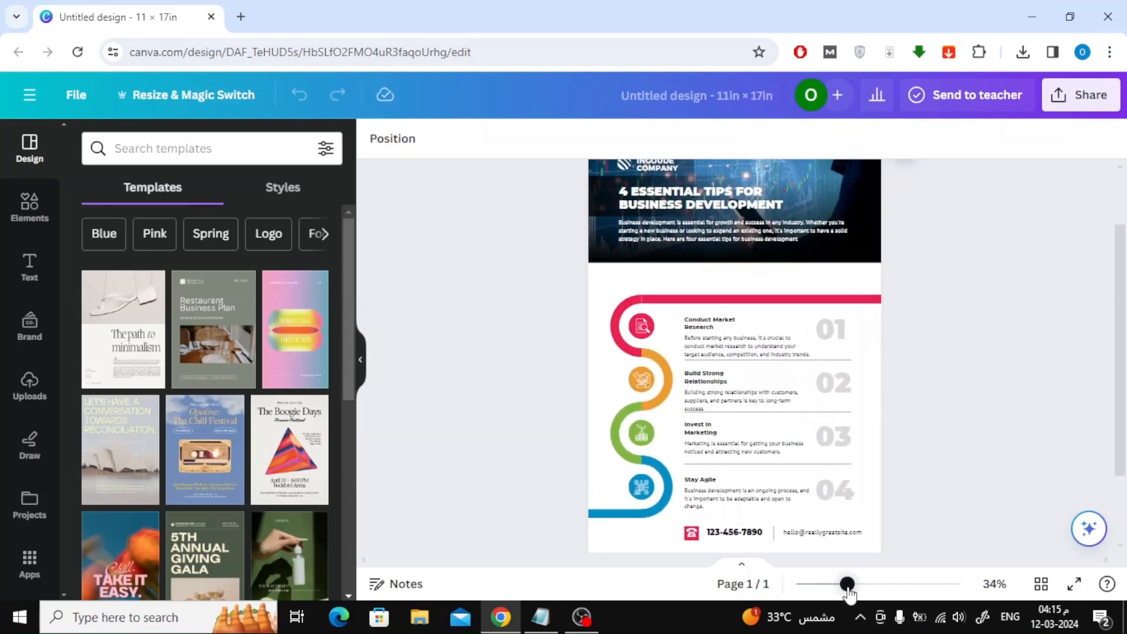